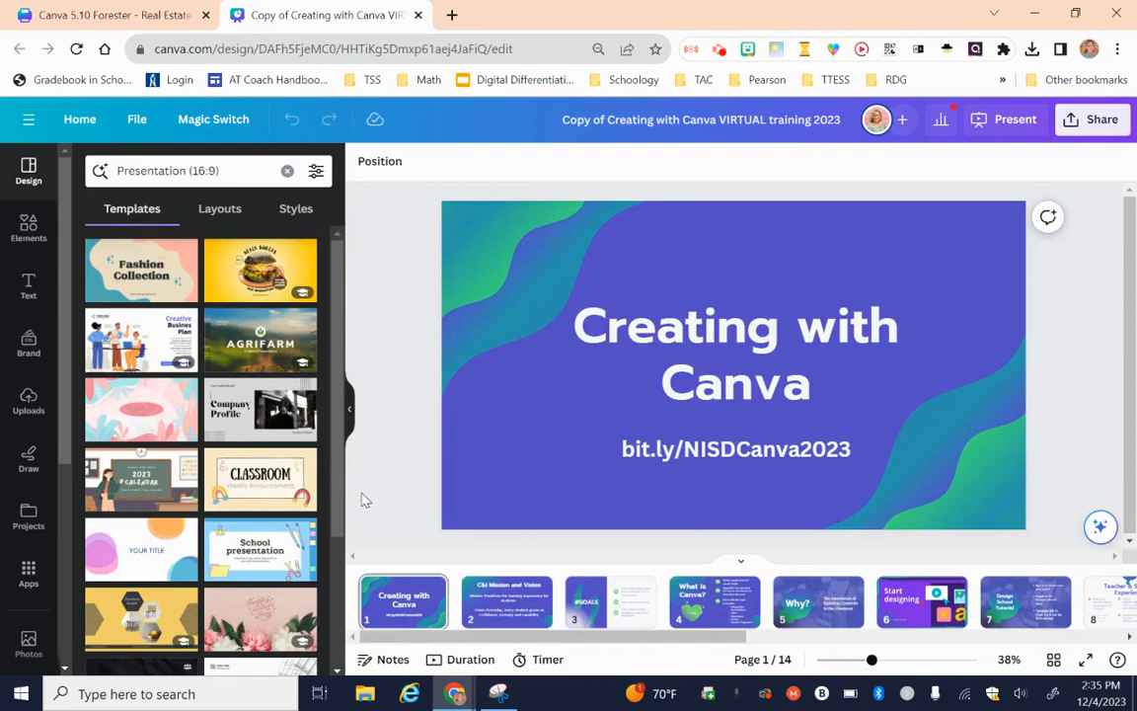
{"action": "mouse_move", "coordinate": [813, 604]}
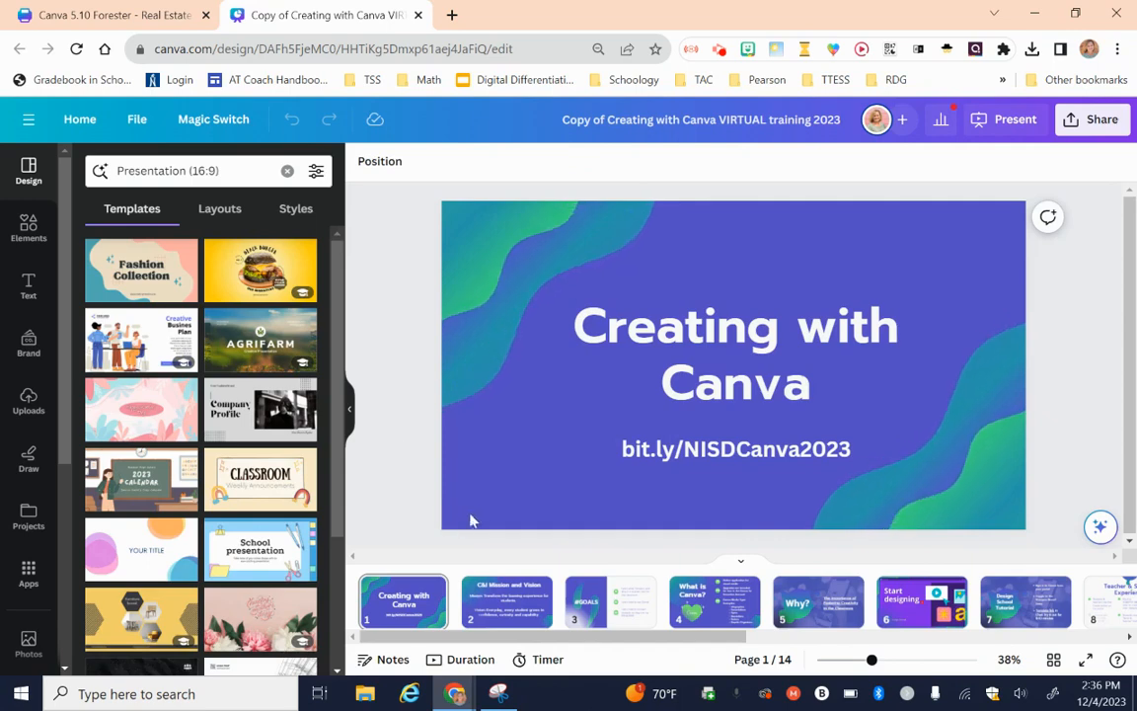
Step: Select the title slide page so its animation options become available
{"action": "left_click", "coordinate": [474, 513]}
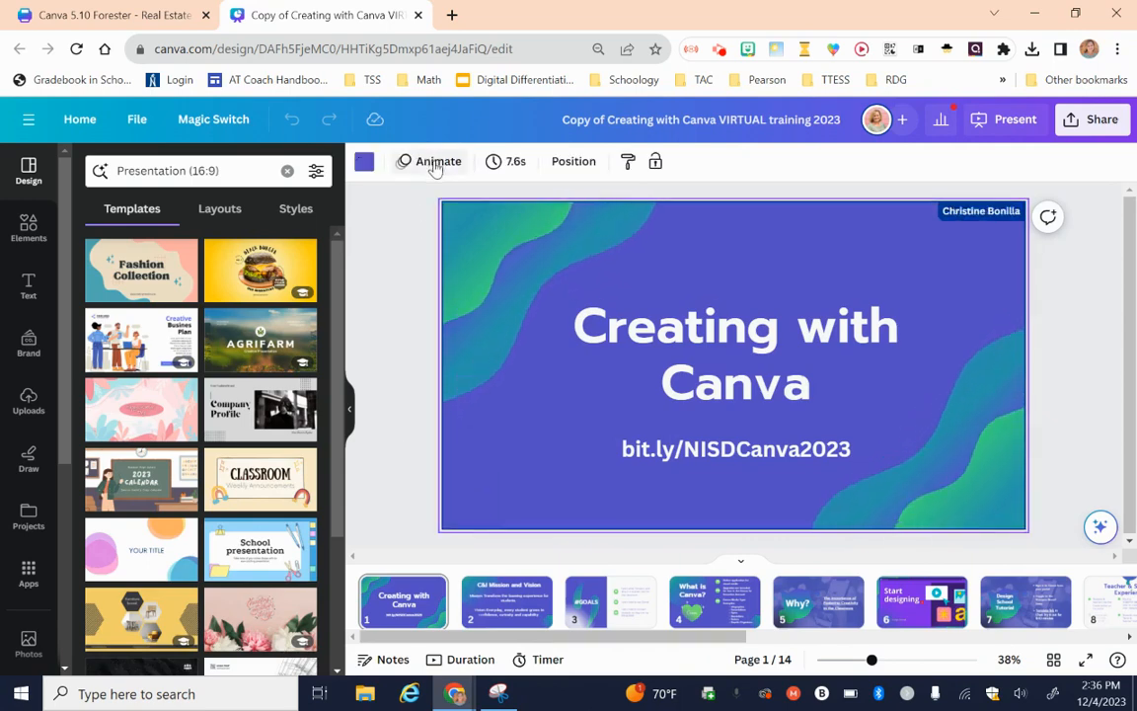
Step: Apply Magic Animate's Energetic style after trying Digital and Bold
{"action": "left_click", "coordinate": [439, 162]}
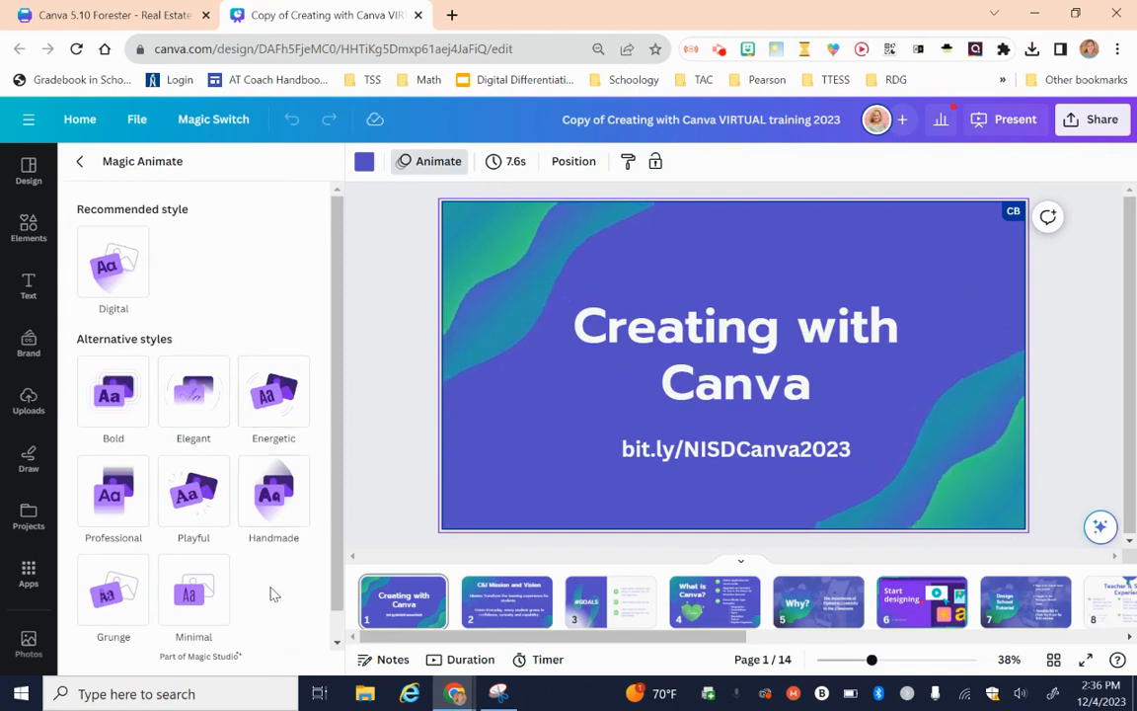
{"action": "mouse_move", "coordinate": [281, 599]}
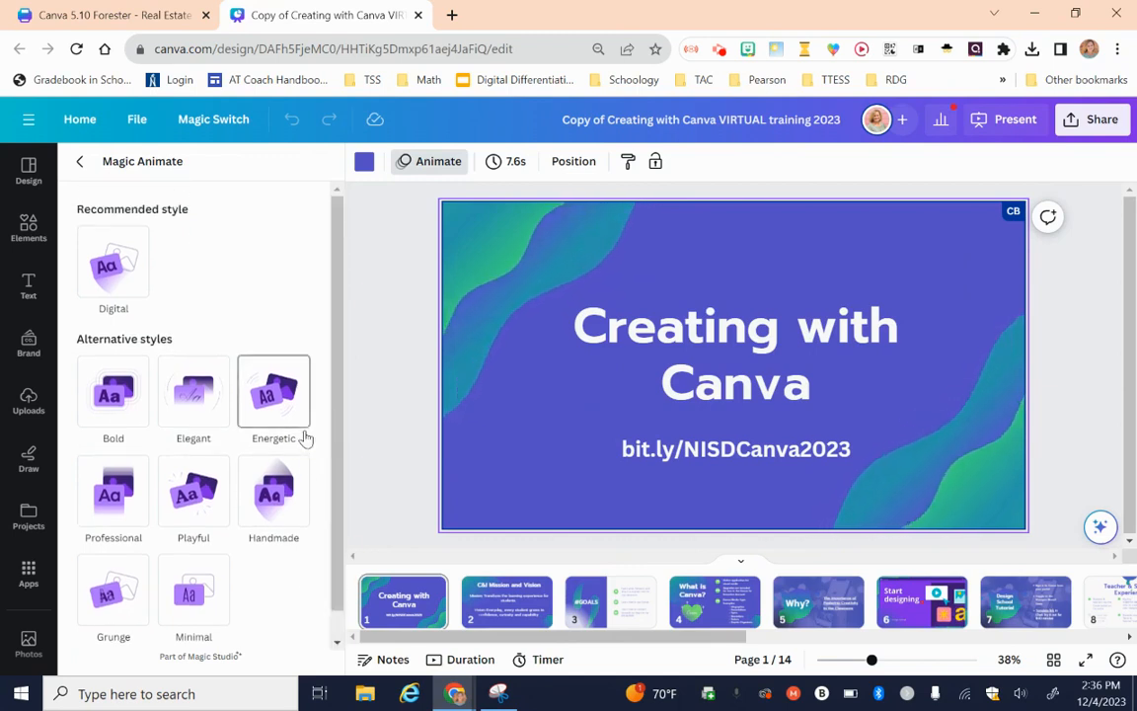
{"action": "left_click", "coordinate": [112, 260]}
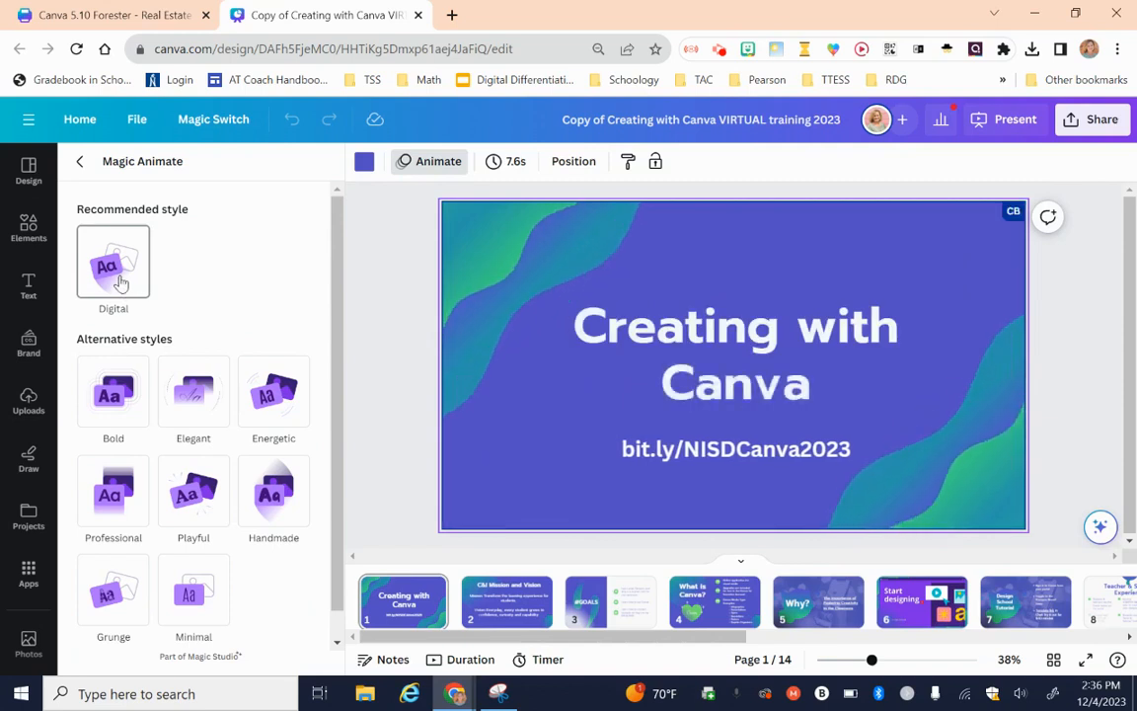
{"action": "left_click", "coordinate": [112, 264]}
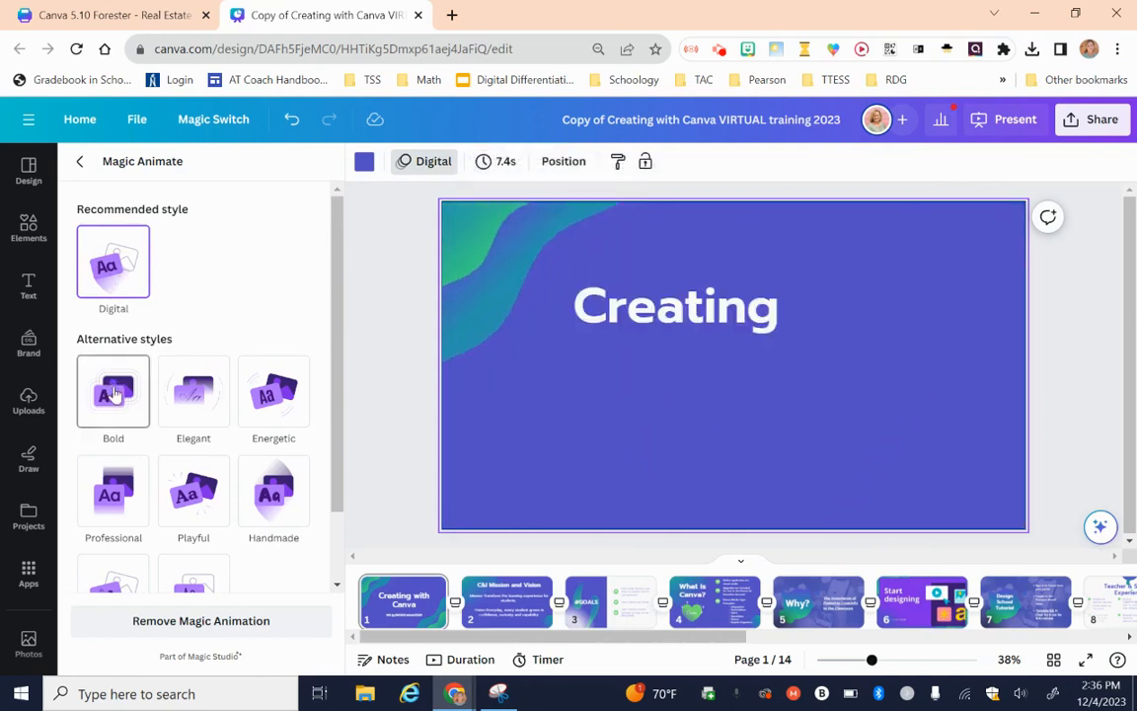
{"action": "left_click", "coordinate": [112, 395]}
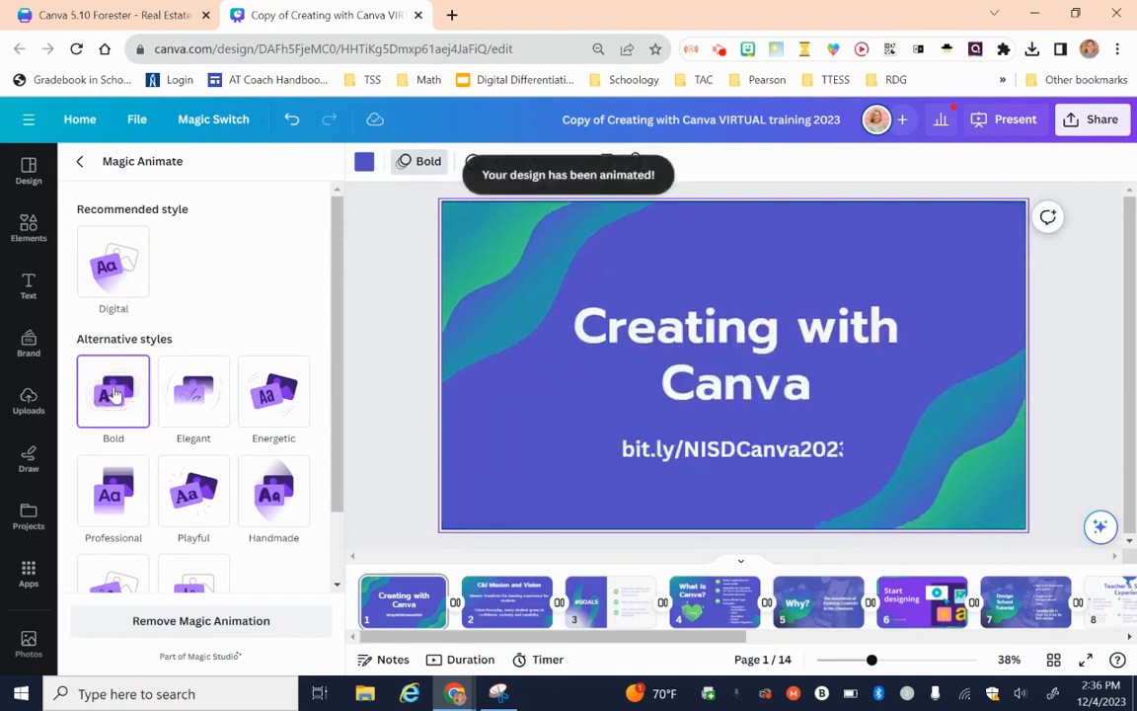
{"action": "left_click", "coordinate": [272, 391]}
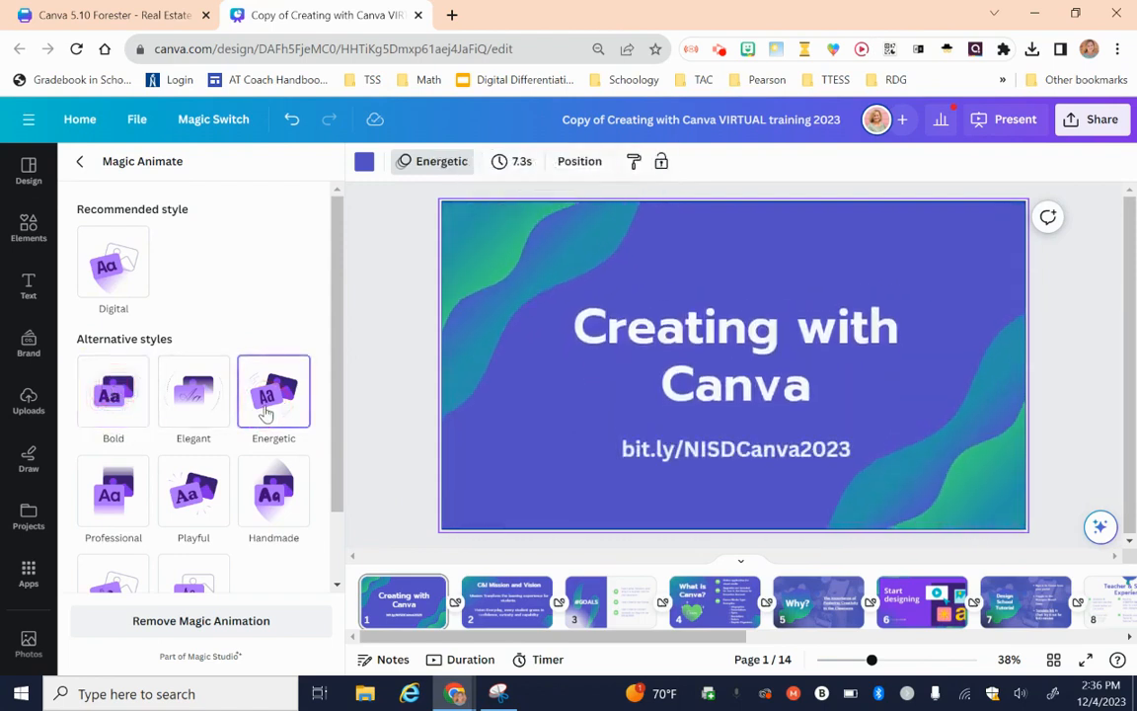
{"action": "left_click", "coordinate": [273, 391]}
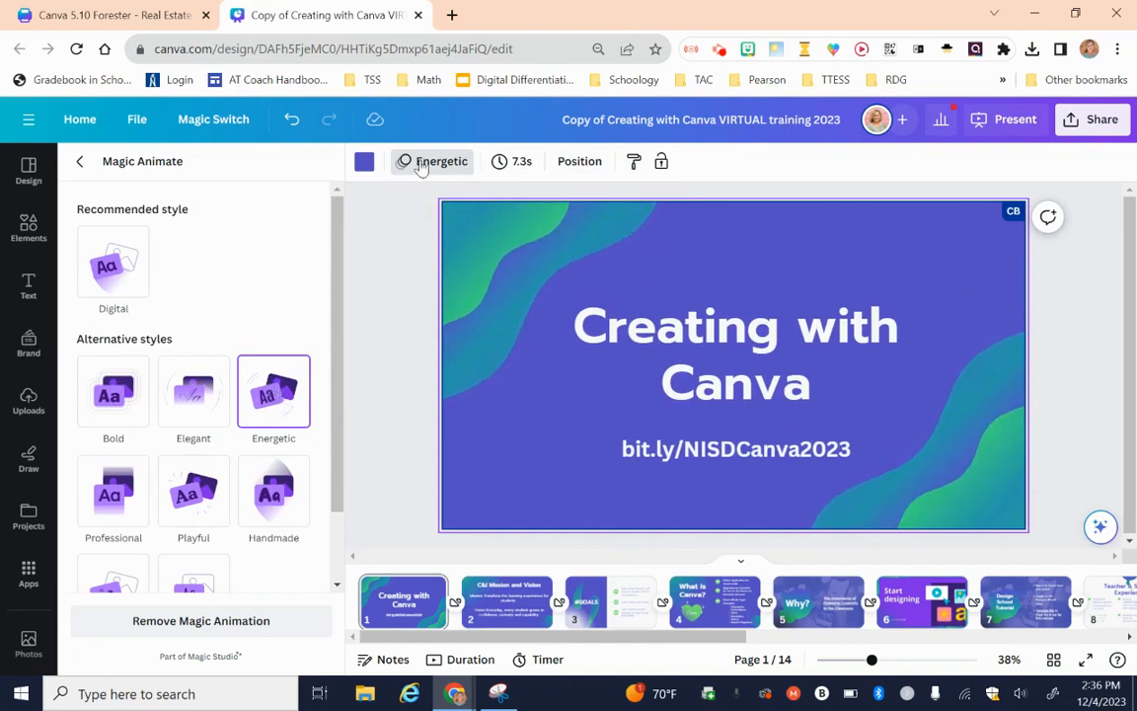
{"action": "mouse_move", "coordinate": [429, 168]}
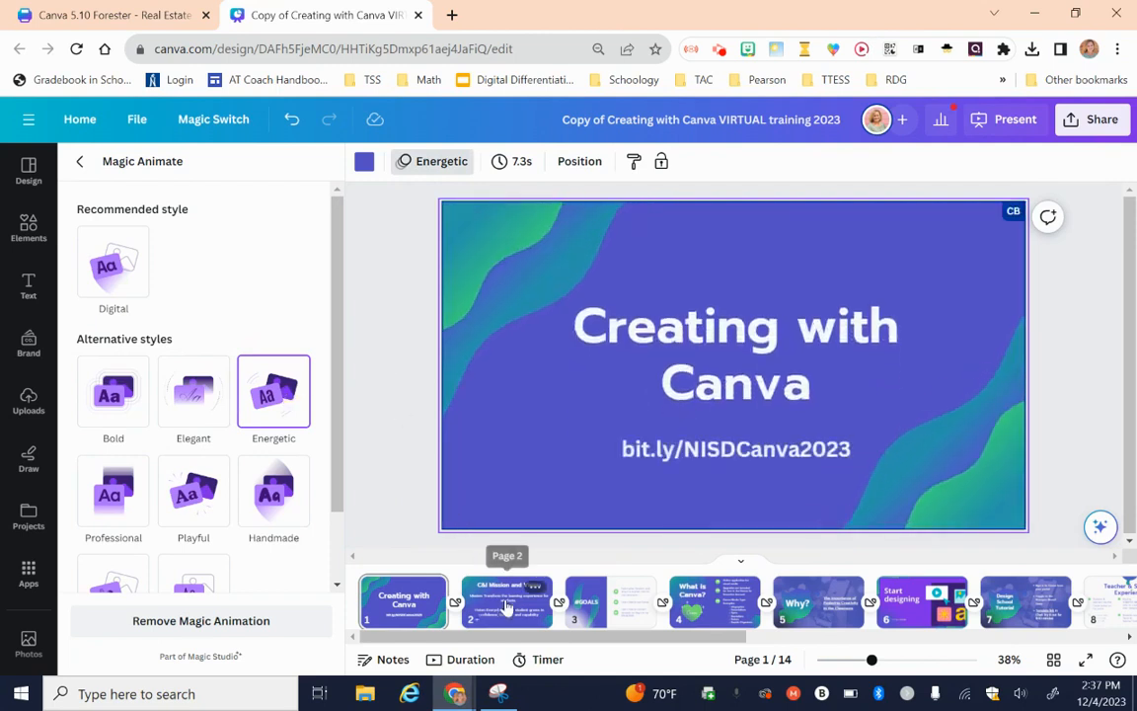
Step: Show page 2, C&I Mission and Vision, keeping the Energetic style
{"action": "left_click", "coordinate": [509, 605]}
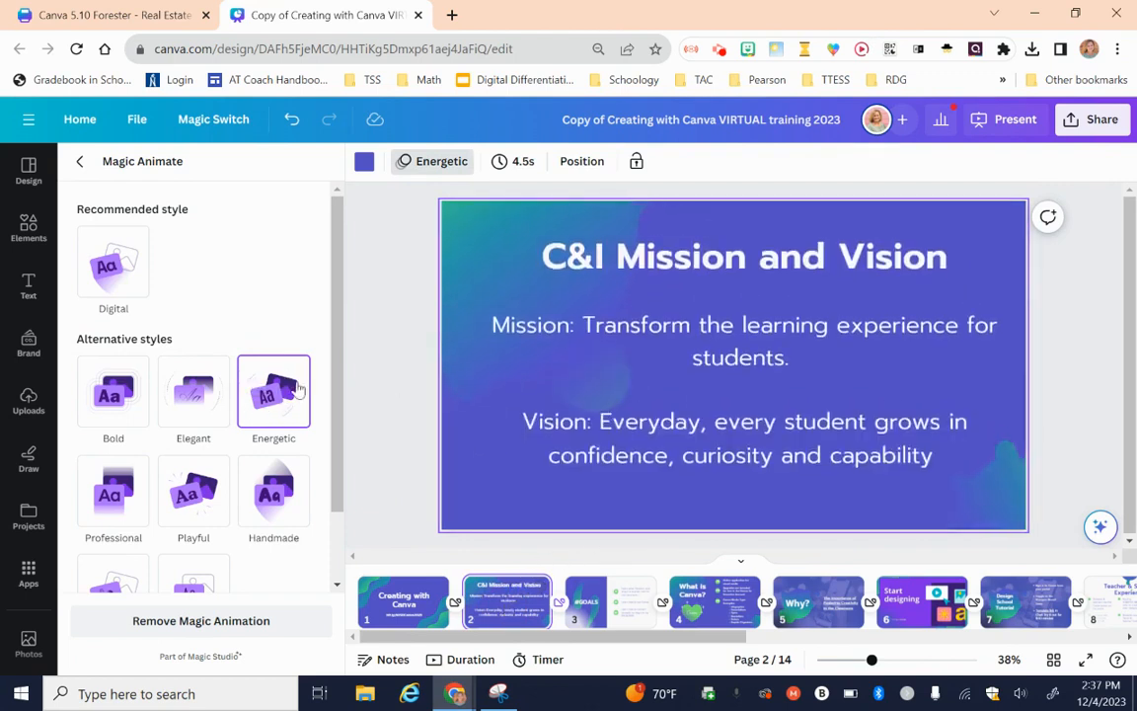
{"action": "left_click", "coordinate": [272, 391]}
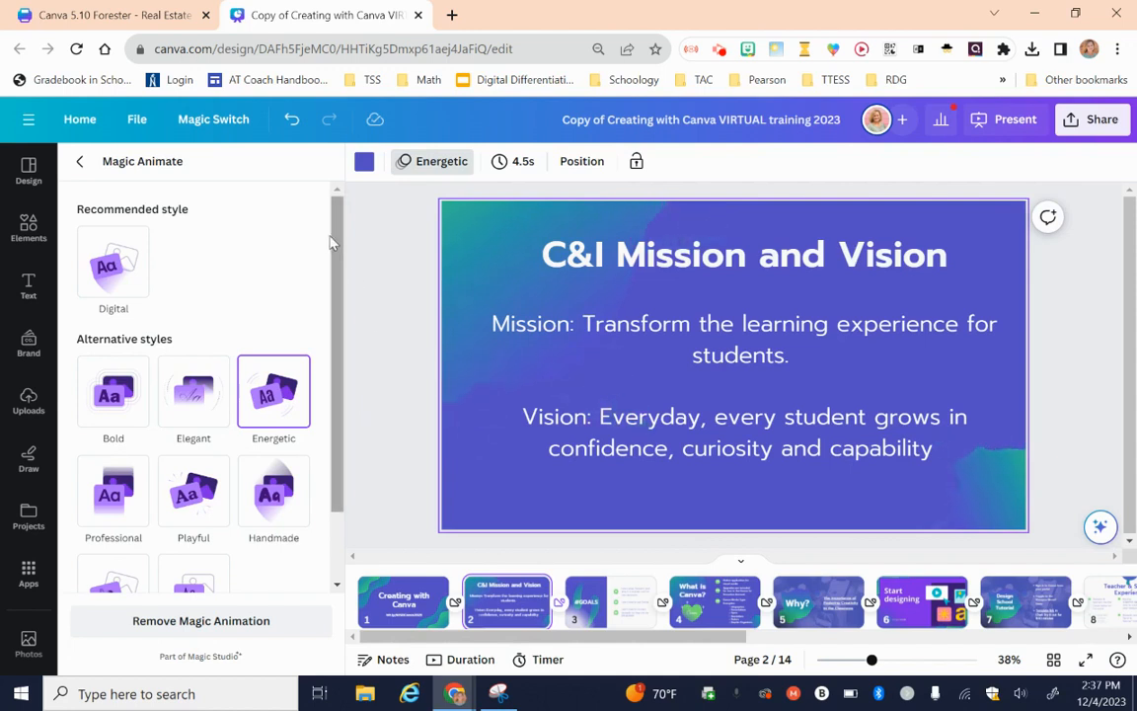
{"action": "mouse_move", "coordinate": [423, 436]}
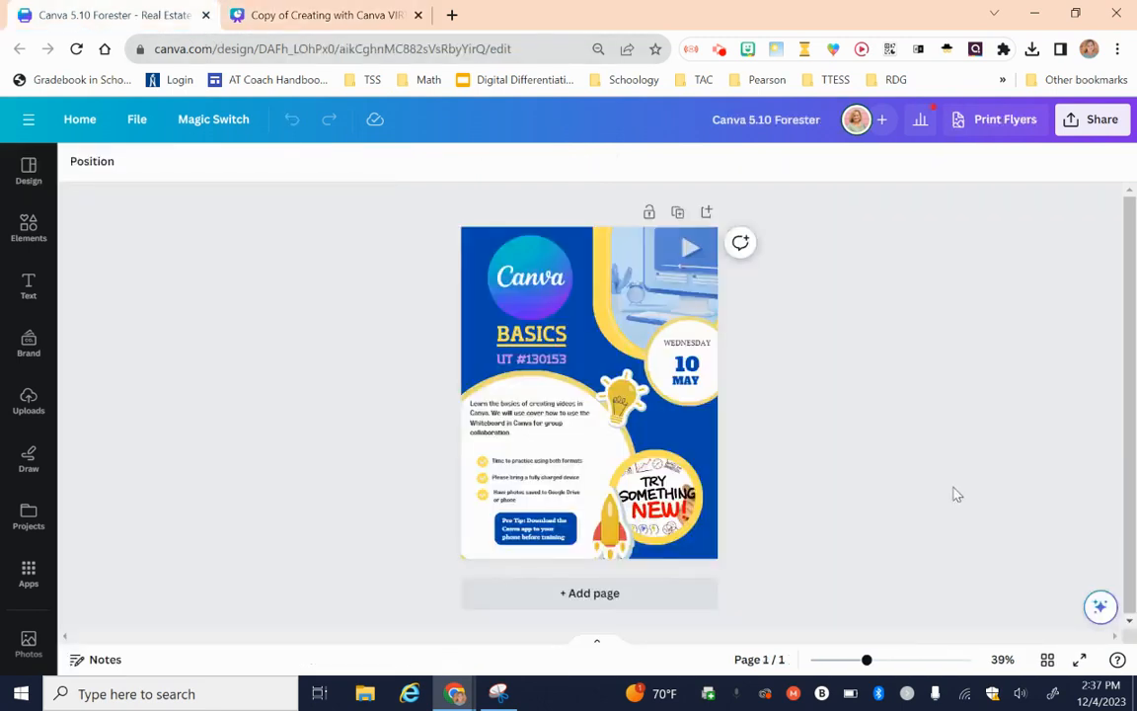
{"action": "mouse_move", "coordinate": [972, 486]}
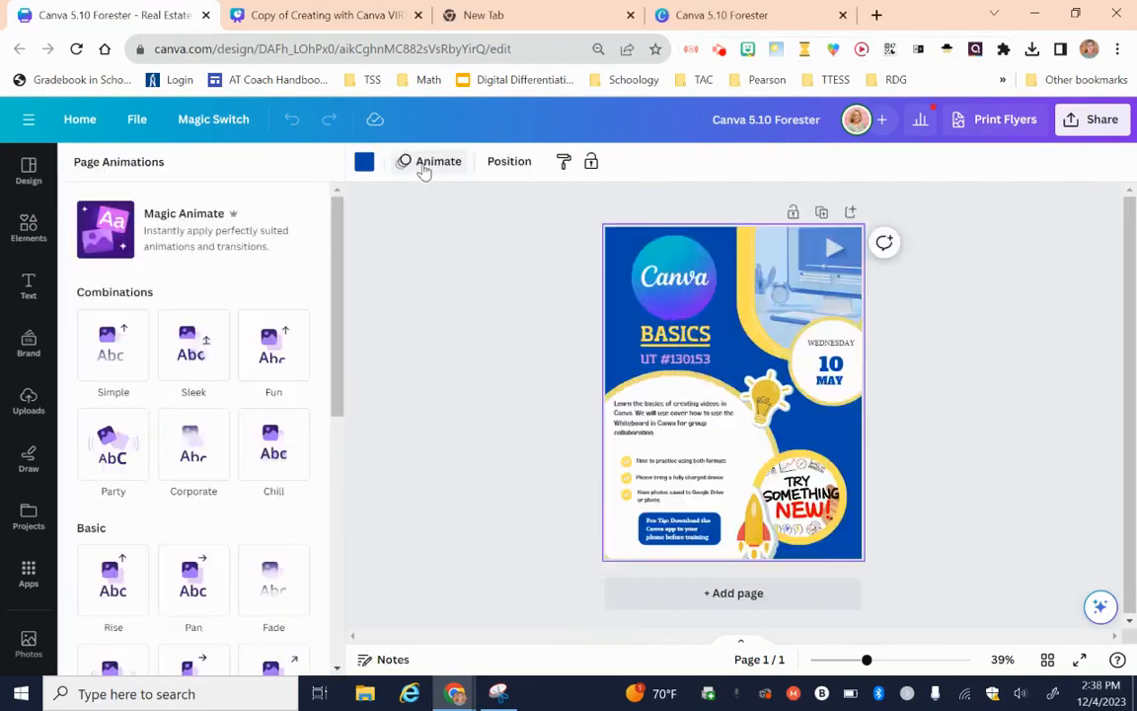
{"action": "mouse_move", "coordinate": [170, 222]}
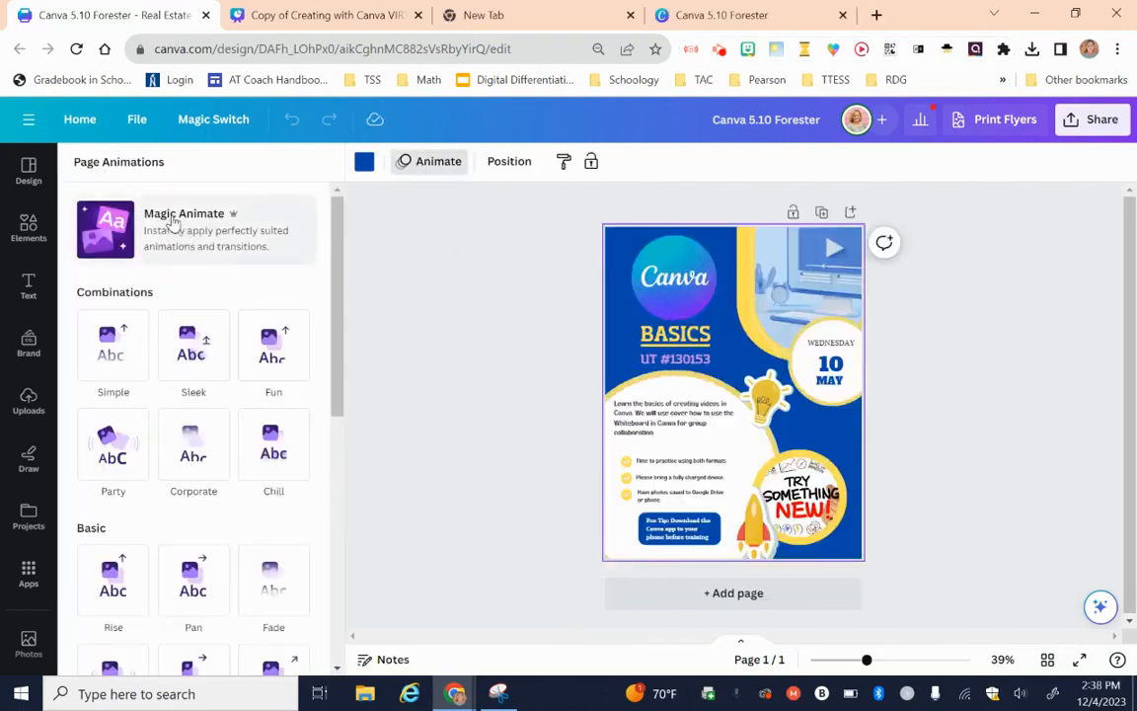
Step: Animate the Canva Basics flyer with the Professional style after trying Playful
{"action": "left_click", "coordinate": [183, 227]}
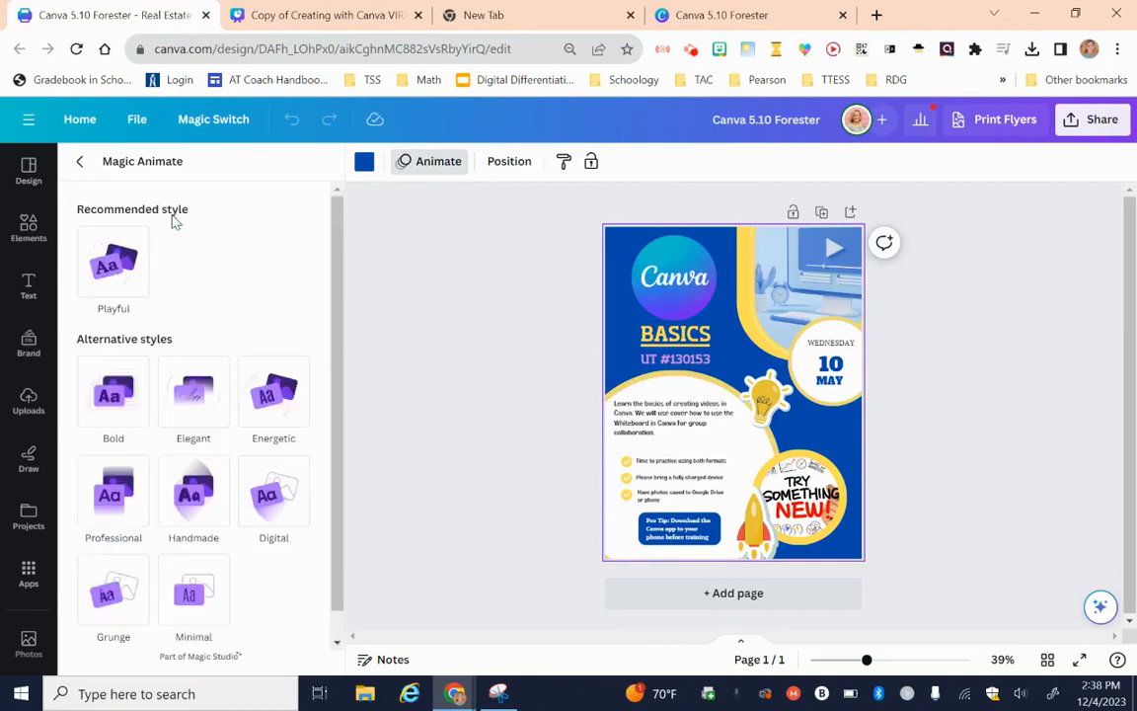
{"action": "left_click", "coordinate": [112, 264]}
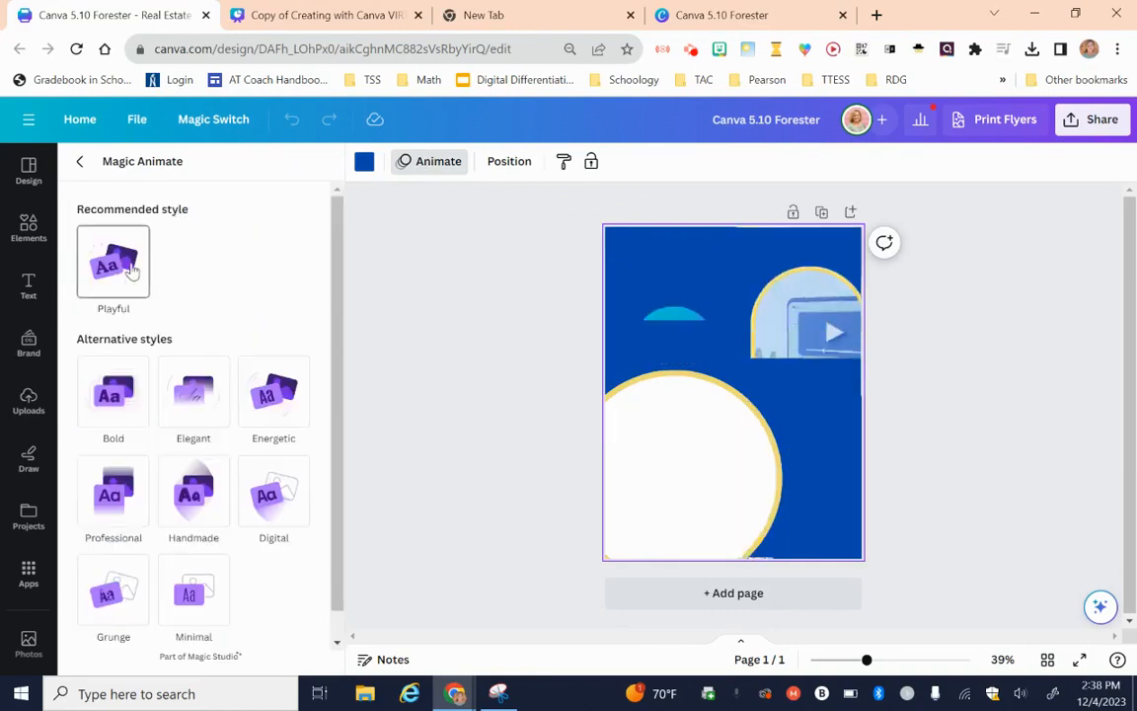
{"action": "left_click", "coordinate": [113, 261]}
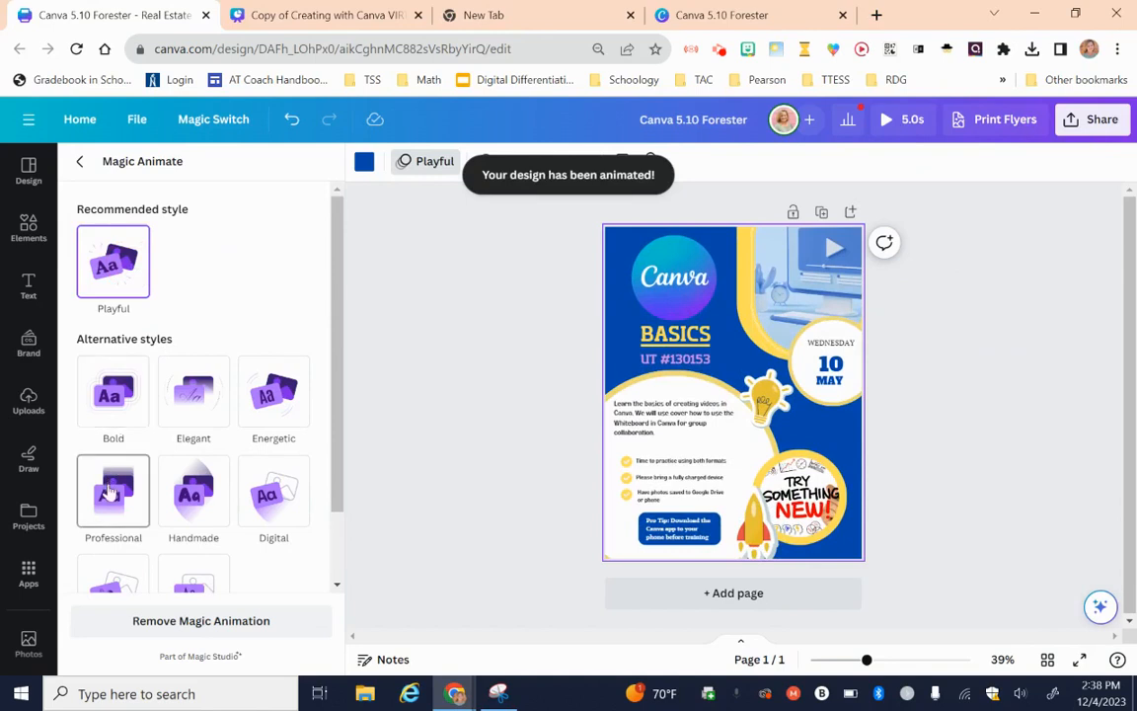
{"action": "left_click", "coordinate": [112, 494]}
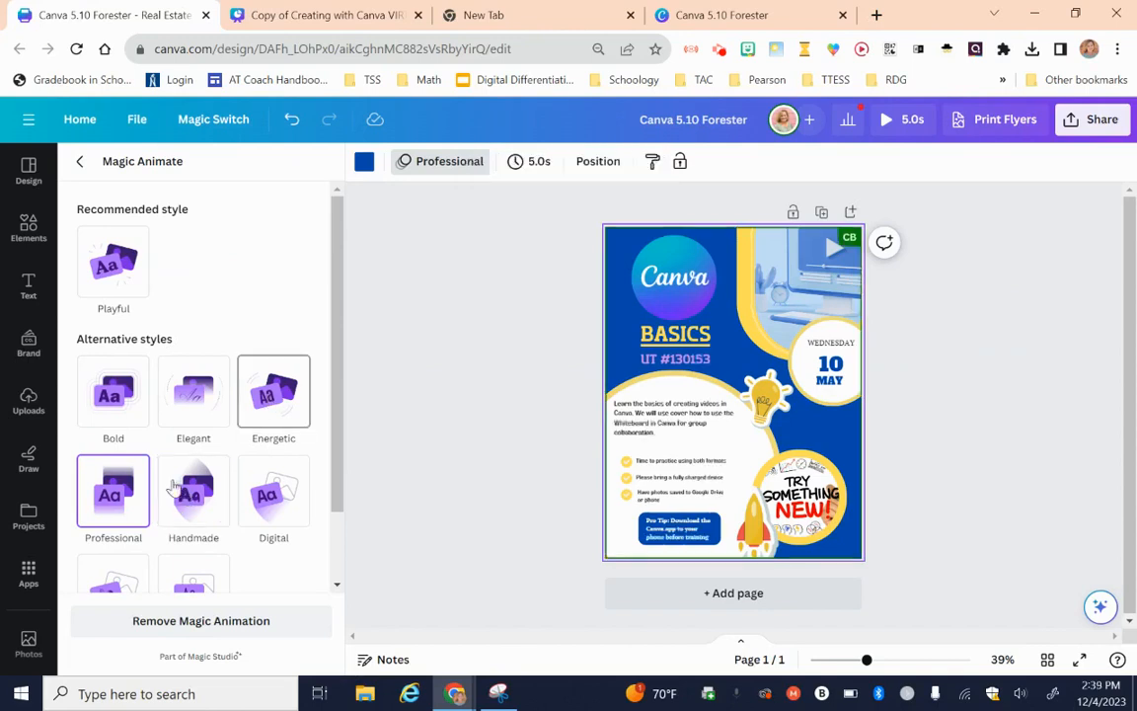
{"action": "left_click", "coordinate": [113, 494]}
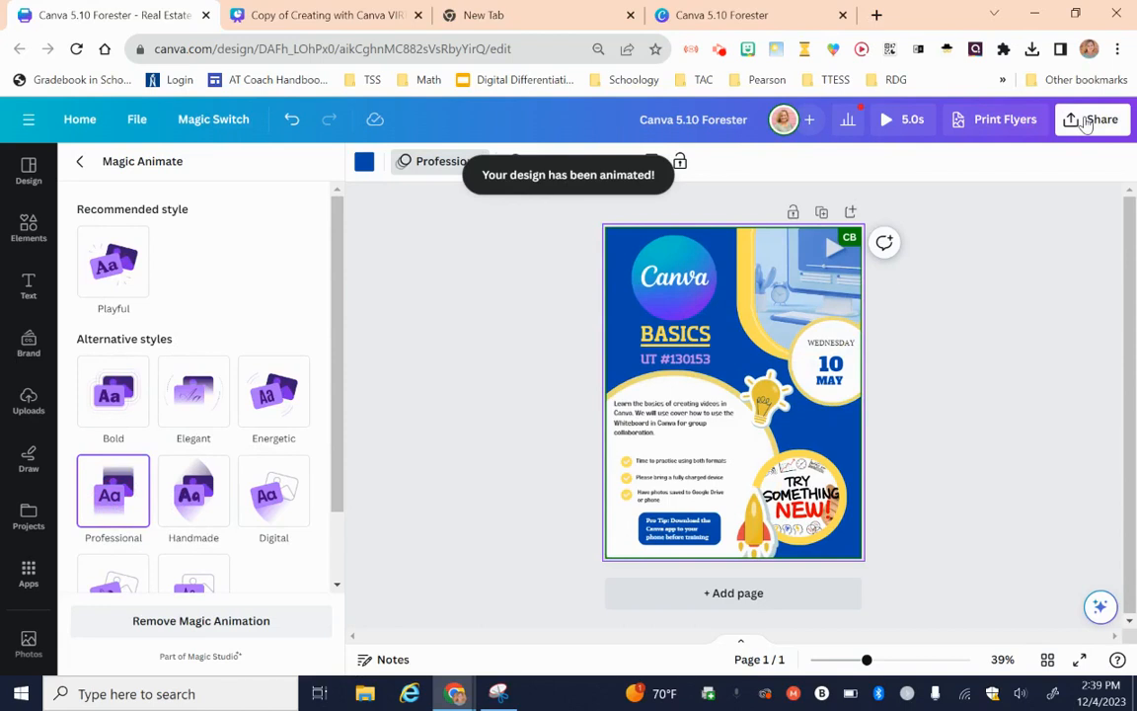
Step: Copy the flyer's view-only share link and bring up a new browser tab for it
{"action": "left_click", "coordinate": [1094, 118]}
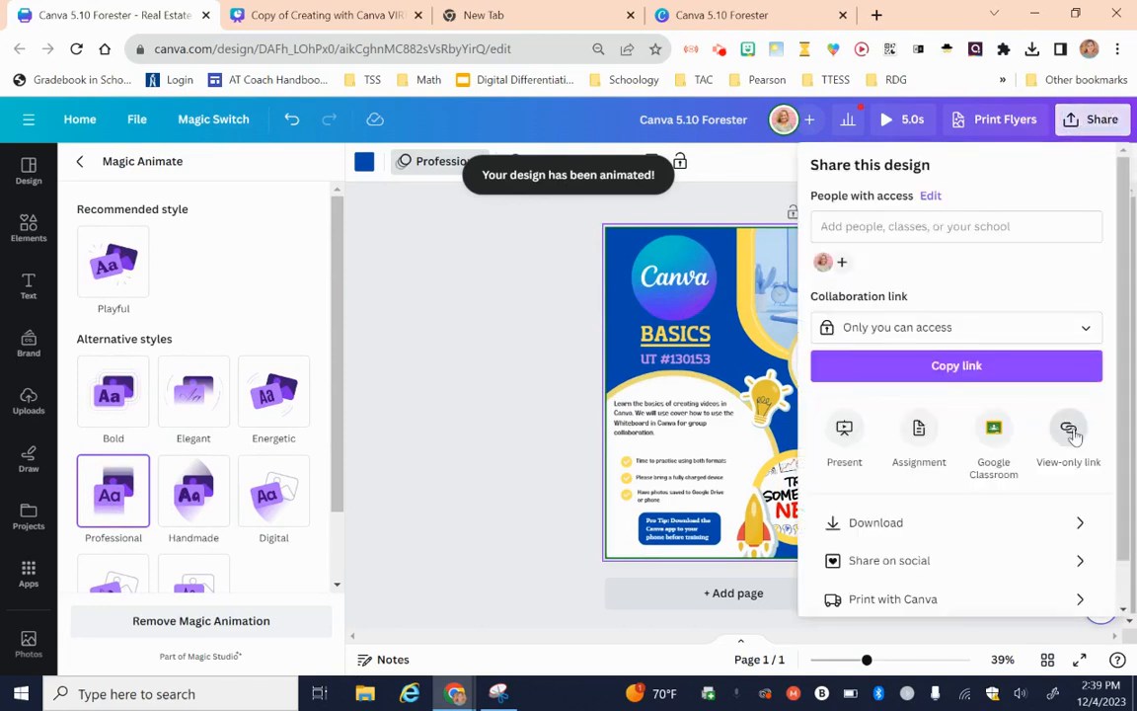
{"action": "left_click", "coordinate": [1068, 433]}
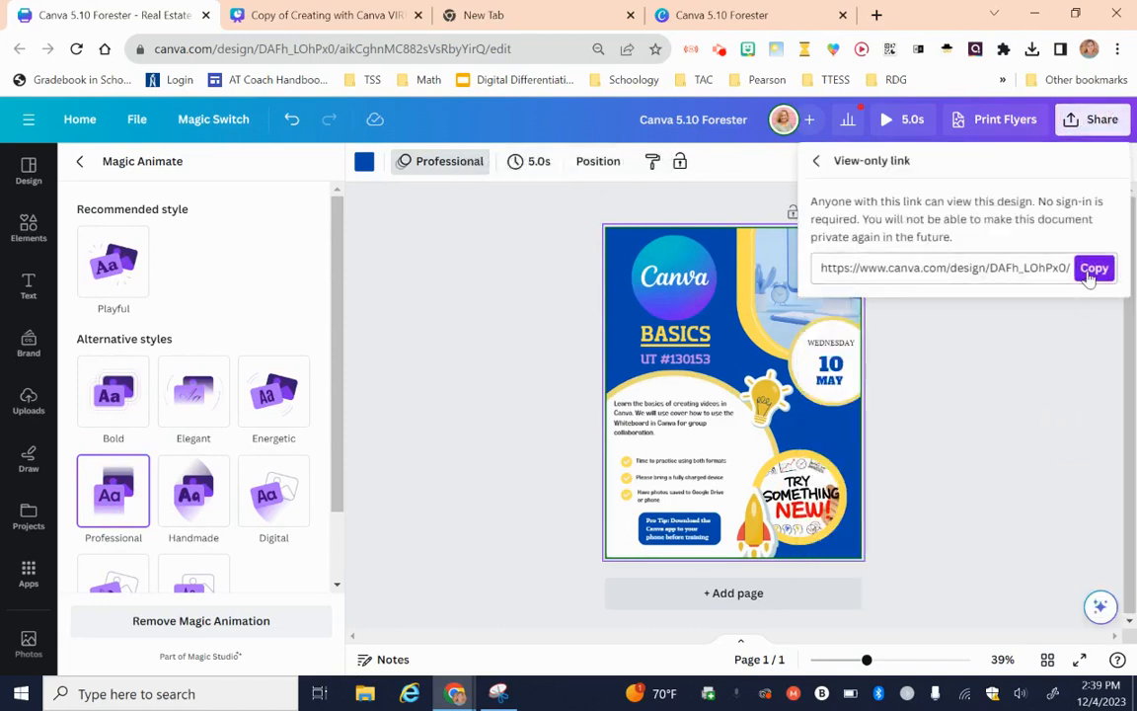
{"action": "left_click", "coordinate": [1094, 268]}
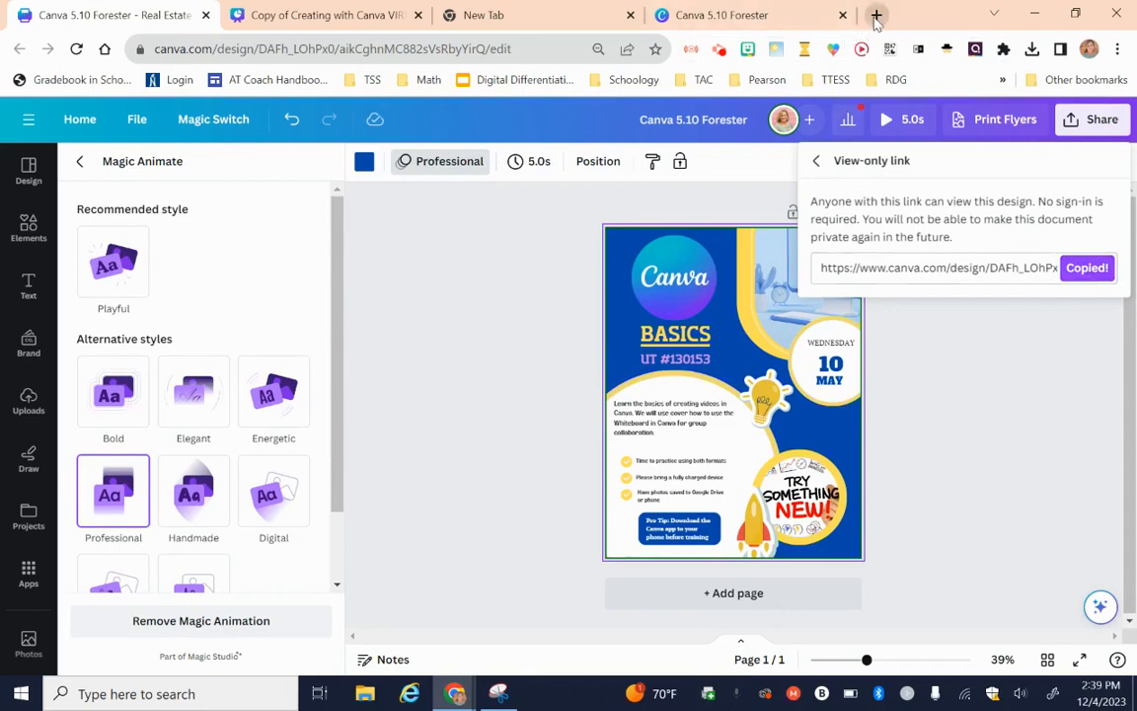
{"action": "left_click", "coordinate": [877, 15]}
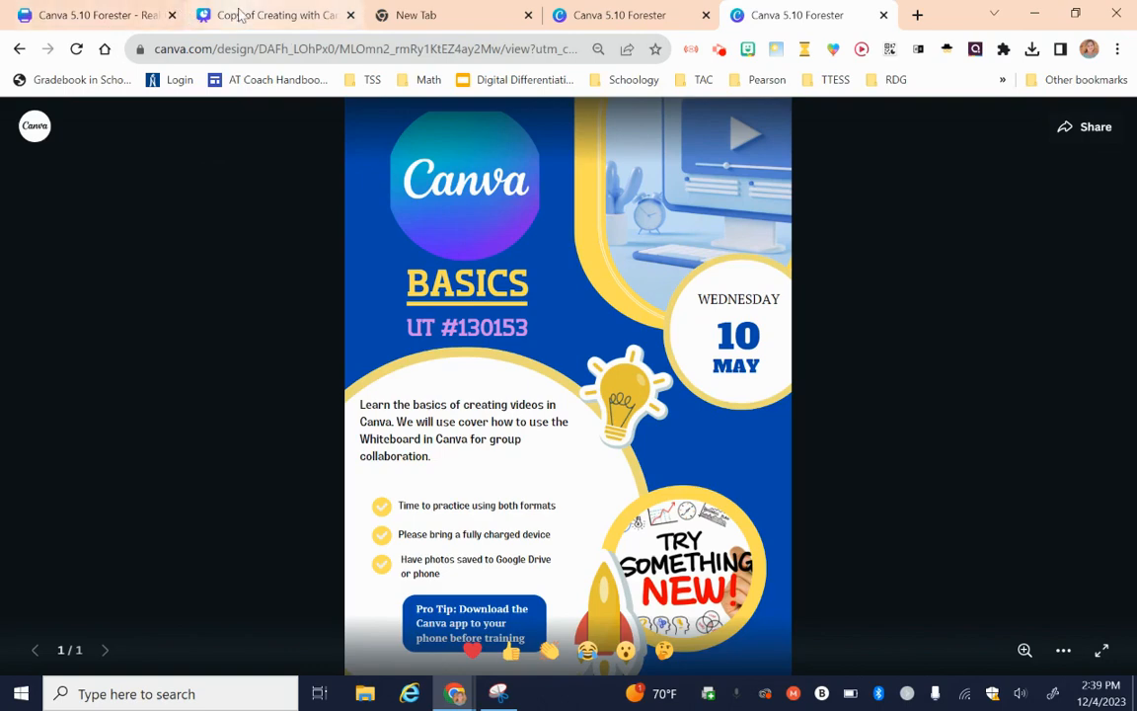
Step: Return to the training presentation and show slide 10, Try it Out!
{"action": "left_click", "coordinate": [257, 16]}
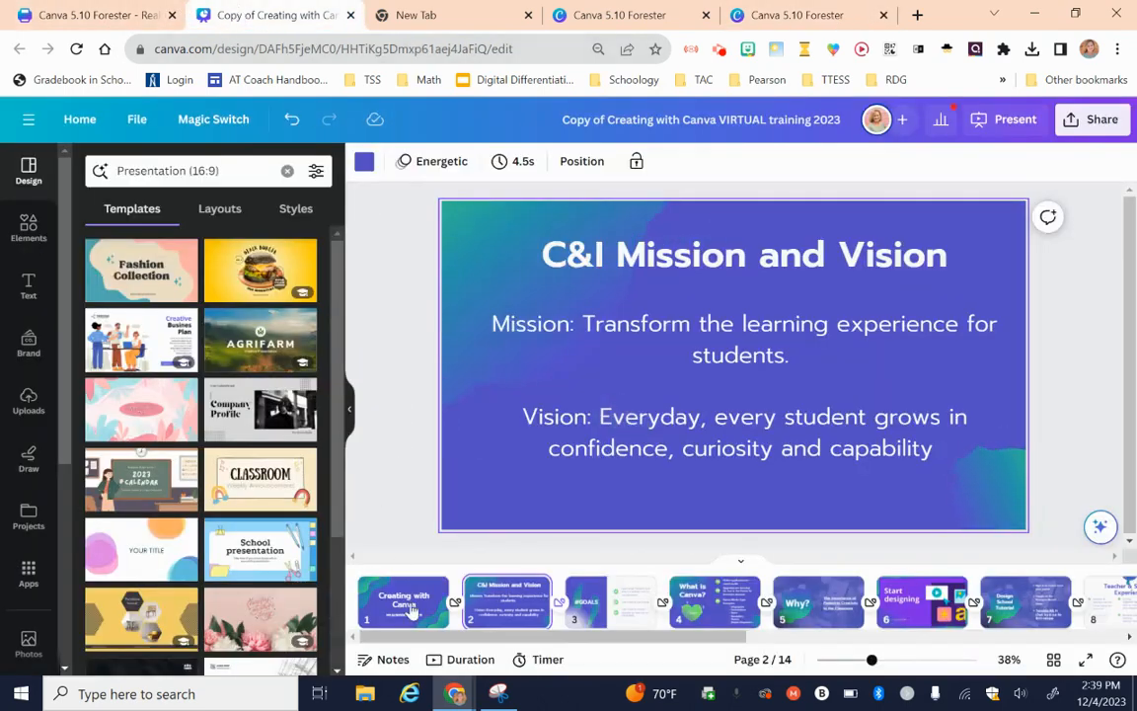
{"action": "left_click", "coordinate": [405, 604]}
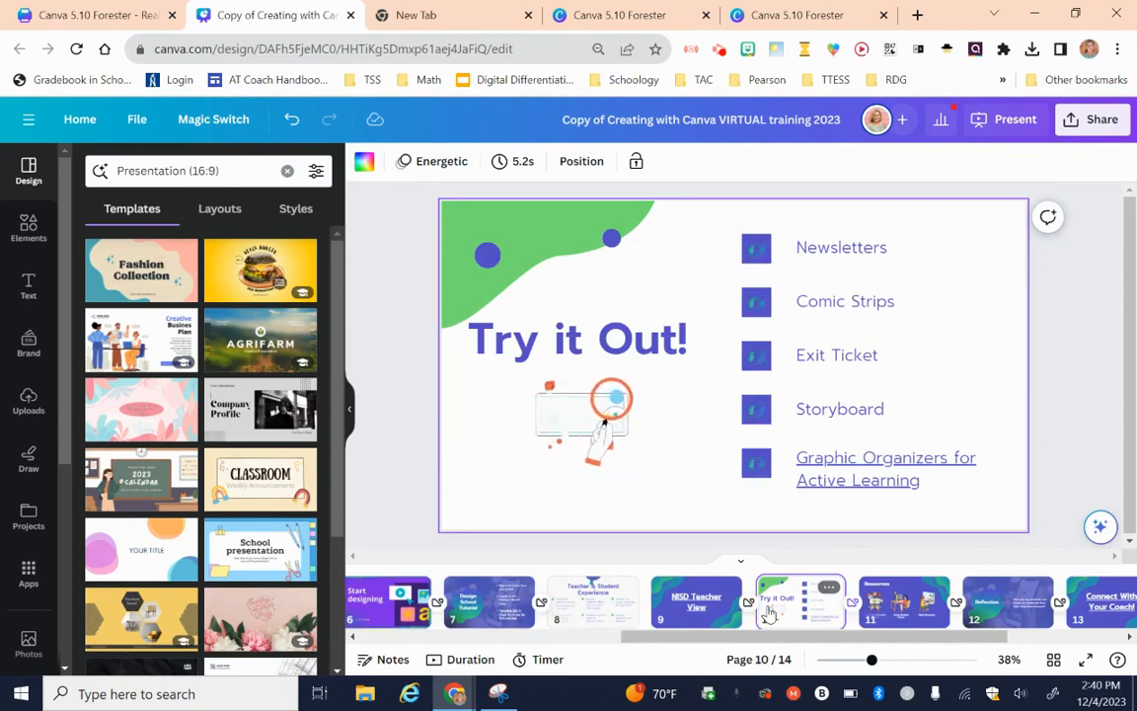
Step: Start Create an Animation for the Newsletters text box on slide 10
{"action": "left_click", "coordinate": [842, 249]}
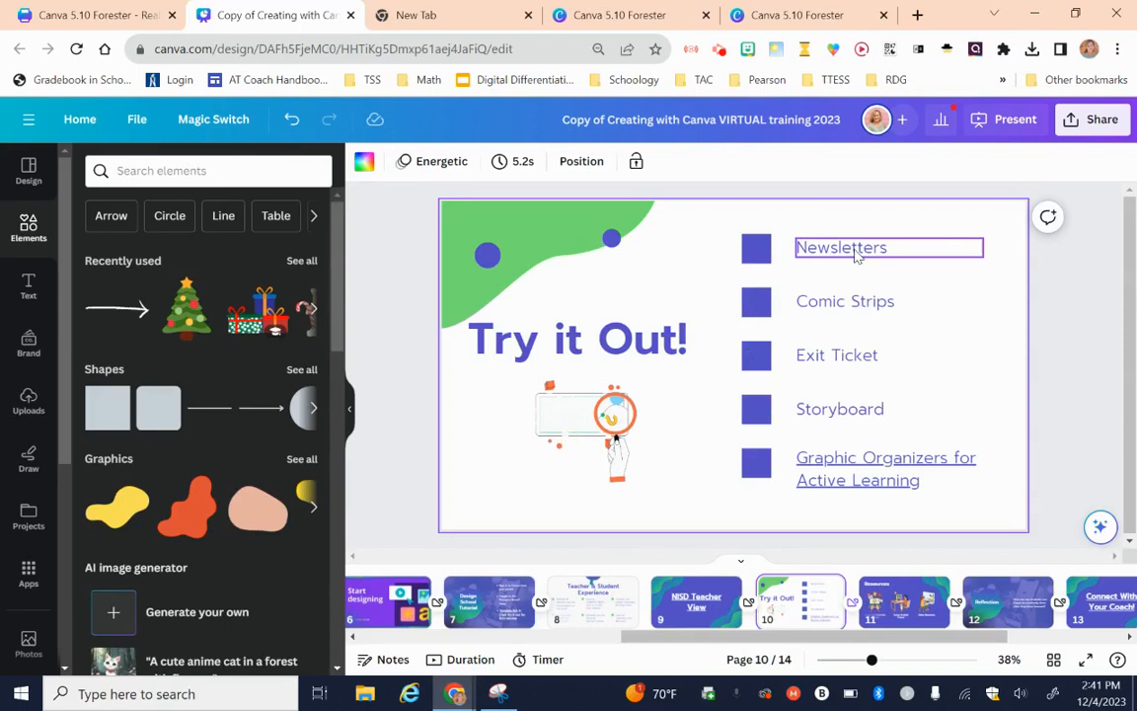
{"action": "double_click", "coordinate": [842, 246]}
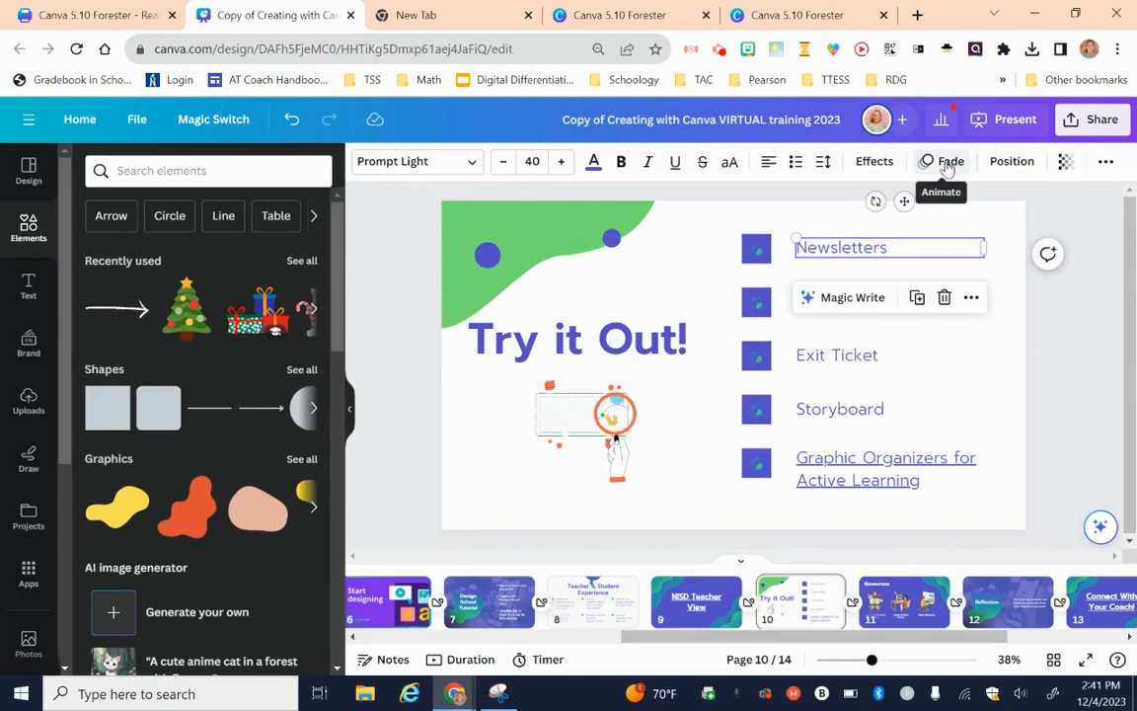
{"action": "left_click", "coordinate": [952, 162]}
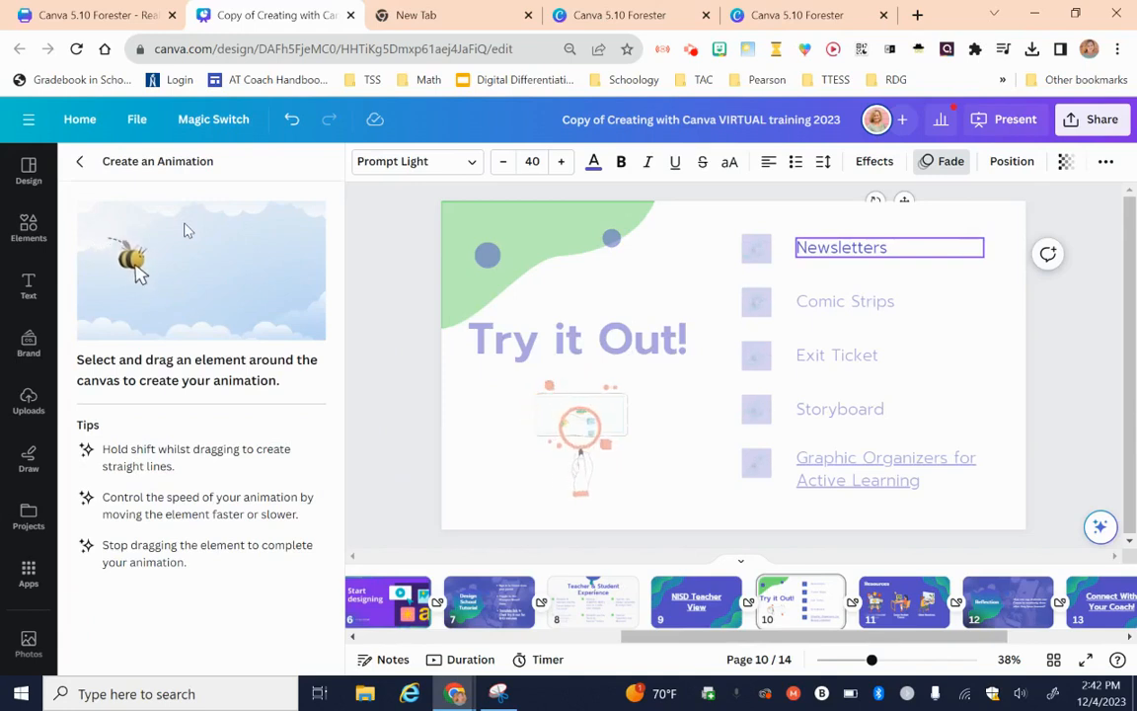
Step: Draw a zigzag motion path for the Newsletters text by dragging it across the canvas
{"action": "left_click_drag", "start_coordinate": [135, 266], "coordinate": [253, 287]}
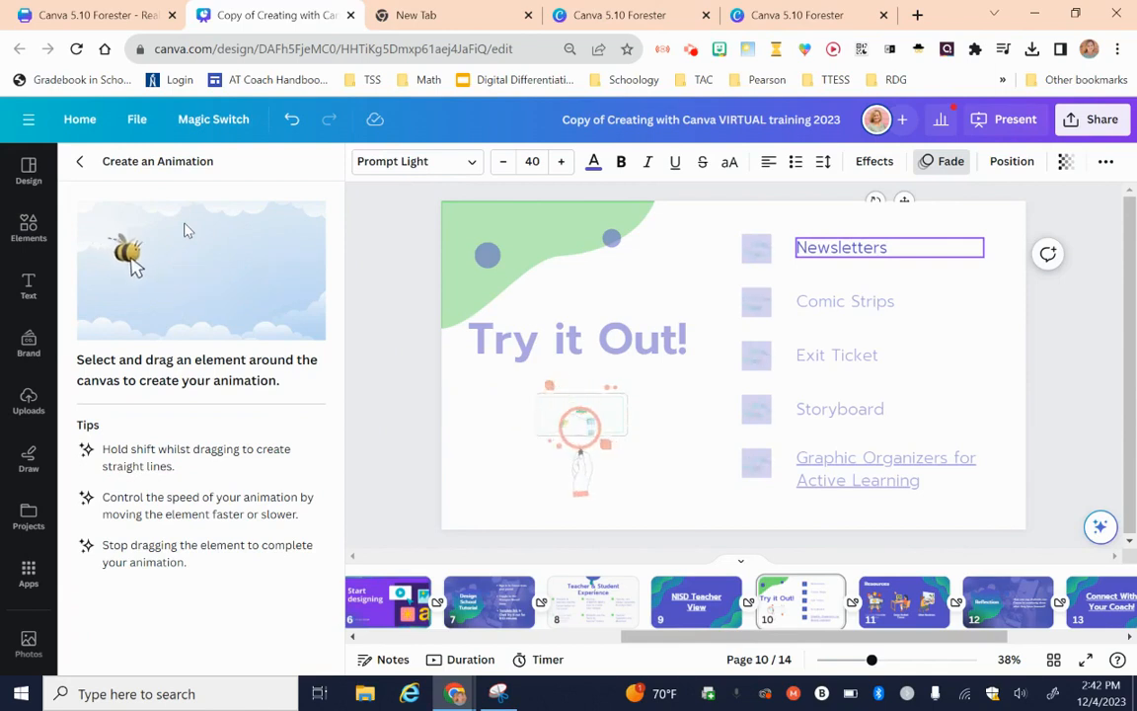
{"action": "left_click_drag", "start_coordinate": [128, 257], "coordinate": [247, 286]}
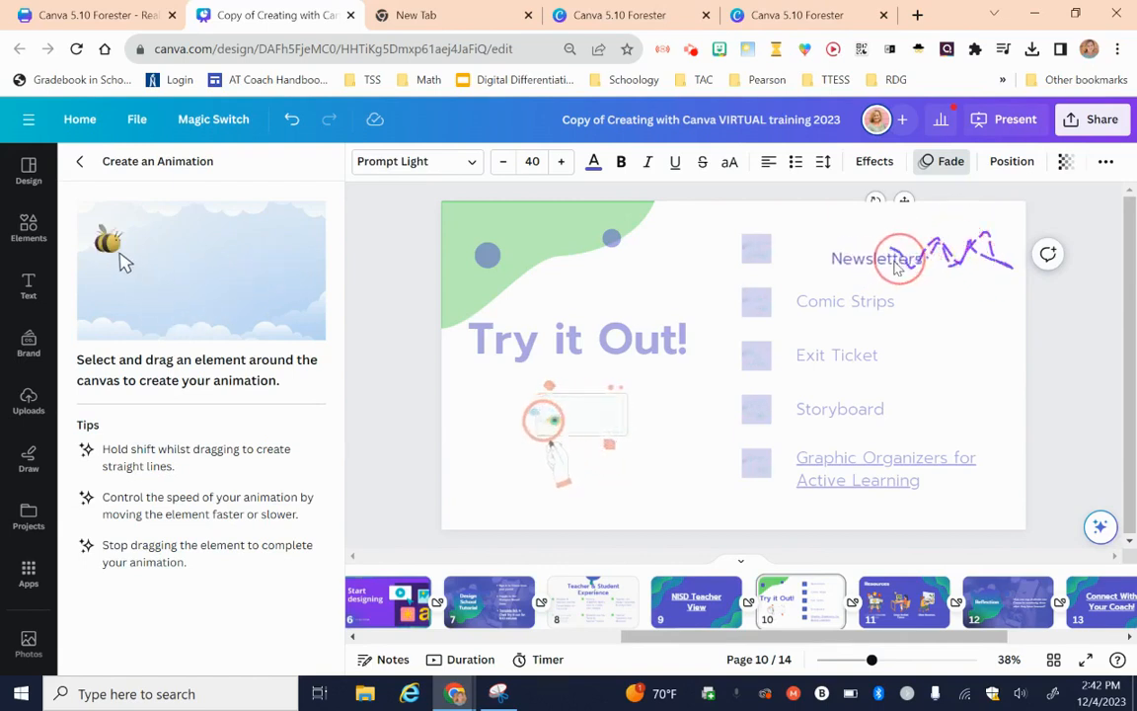
{"action": "left_click_drag", "start_coordinate": [111, 241], "coordinate": [182, 296]}
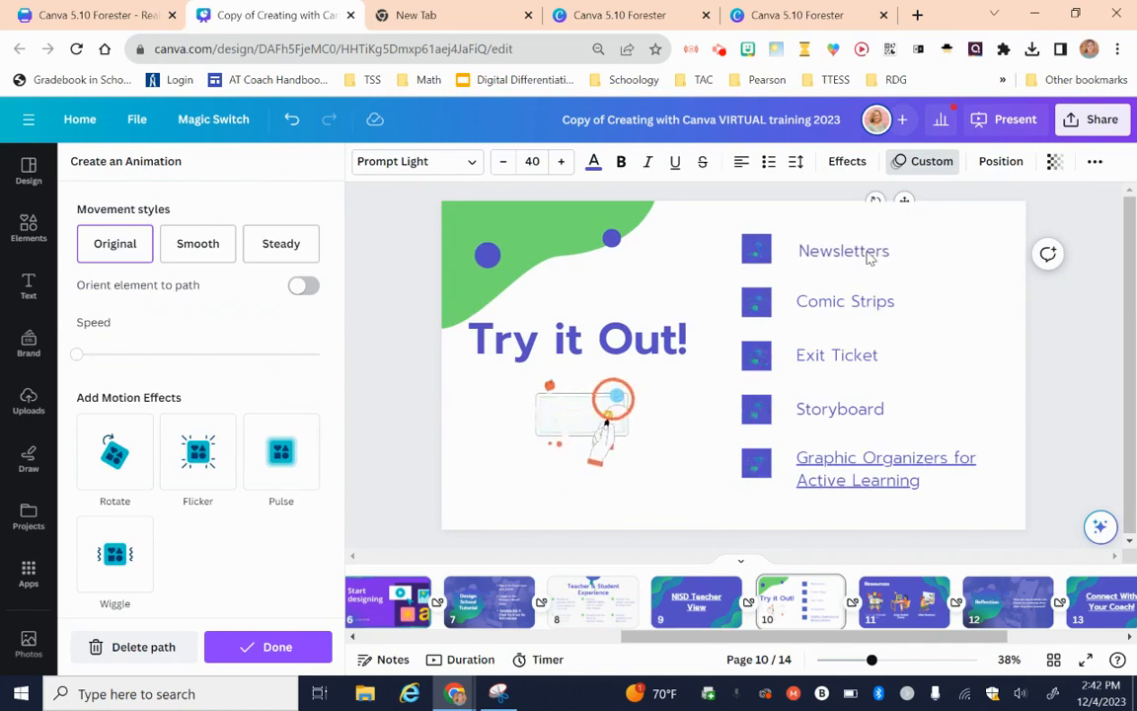
Step: Set the Newsletters path to Smooth movement and raise its speed with the slider
{"action": "left_click", "coordinate": [843, 251]}
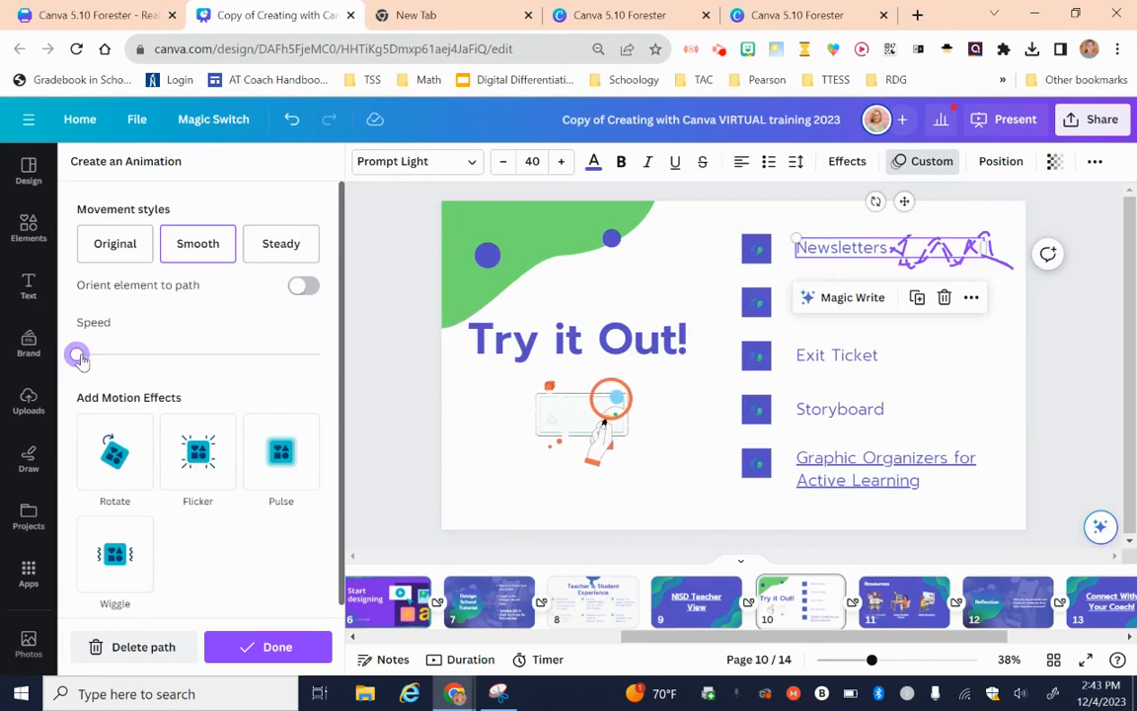
{"action": "left_click_drag", "start_coordinate": [77, 354], "coordinate": [206, 353]}
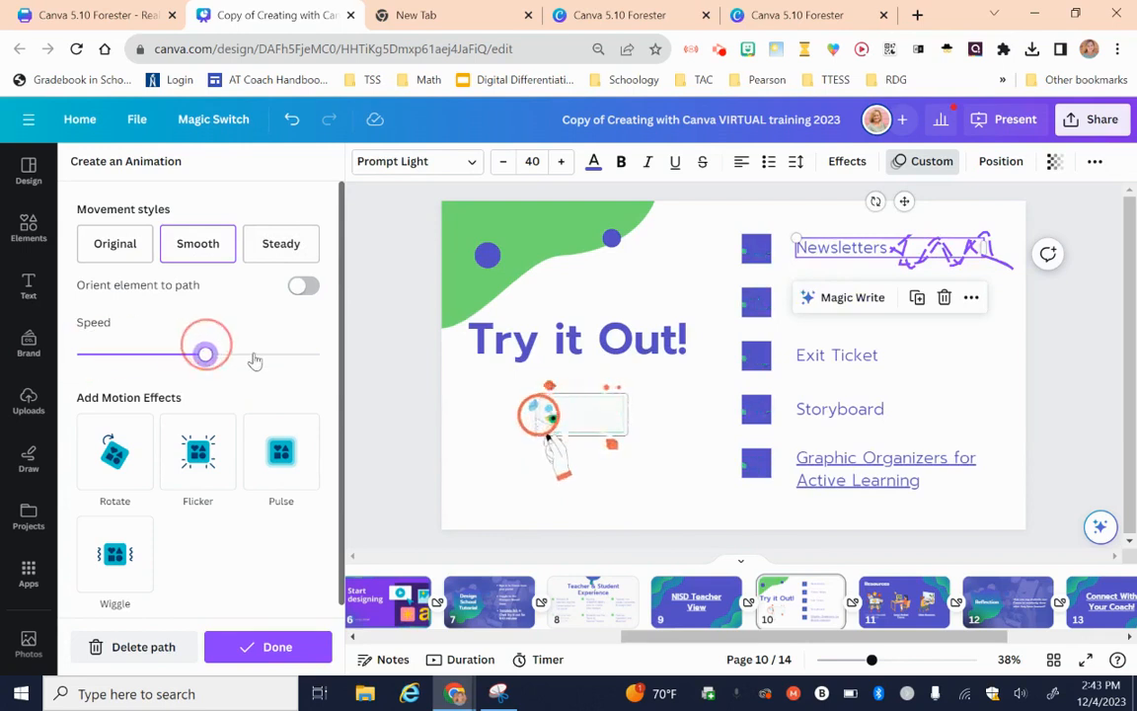
{"action": "left_click_drag", "start_coordinate": [205, 354], "coordinate": [269, 355]}
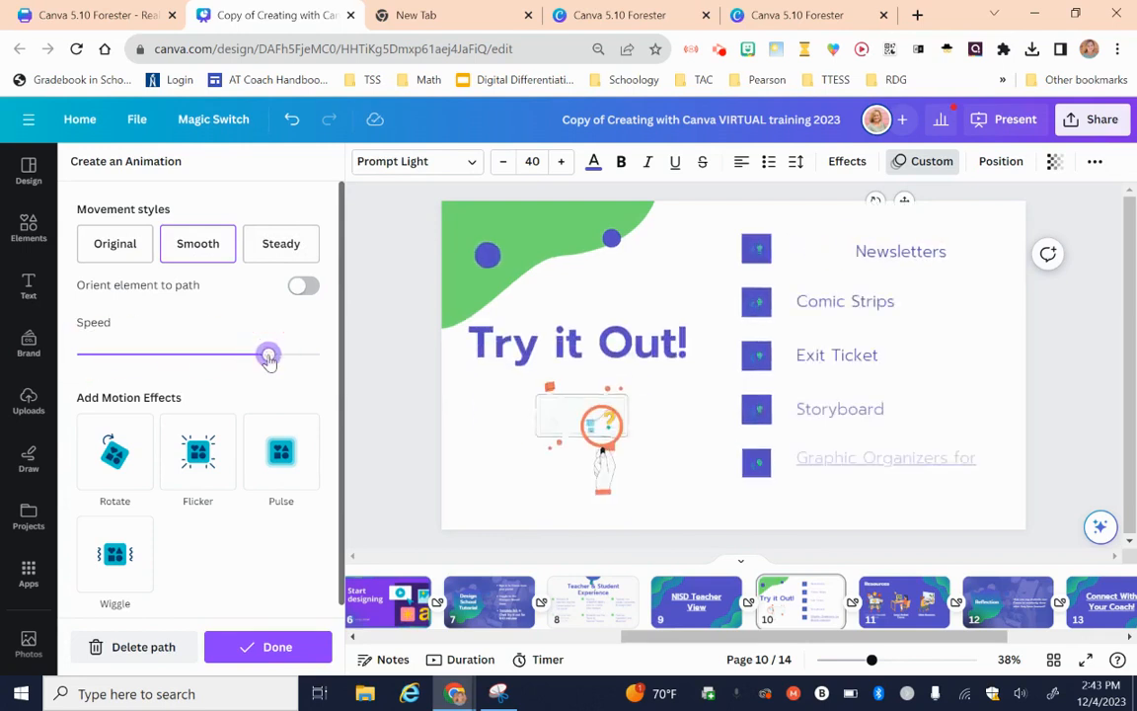